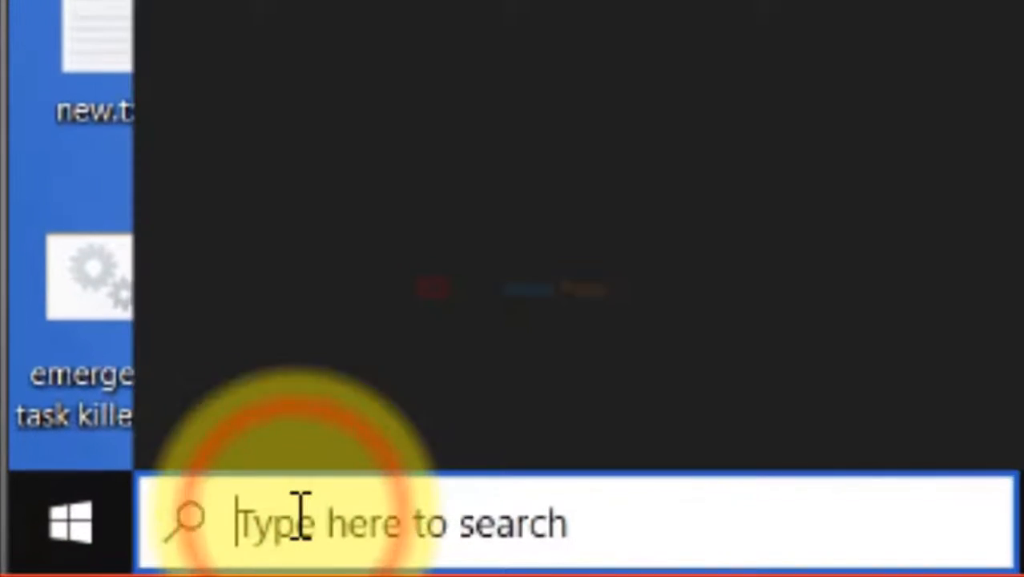
Find Task Scheduler via search and browse its library to the Microsoft Office tasks
text(task scheduler)
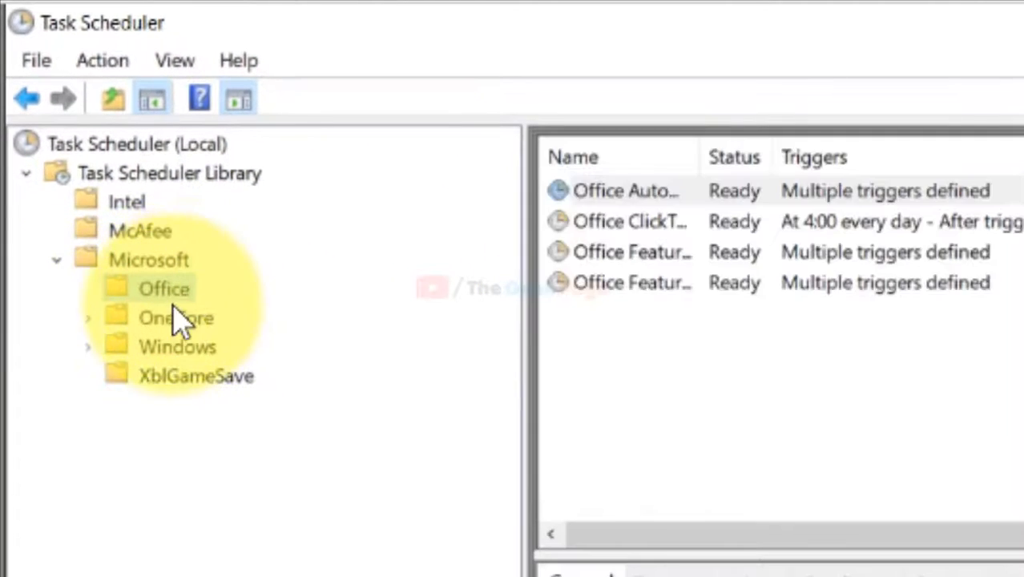
right_click(165, 288)
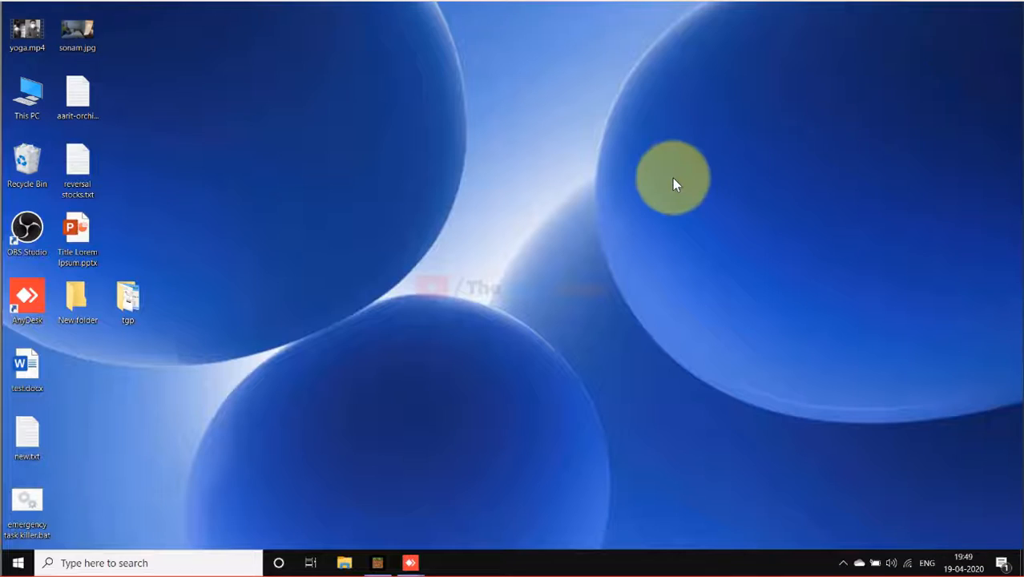
Launch Command Prompt as administrator from a 'cmd' search and approve the UAC prompt
text(d)
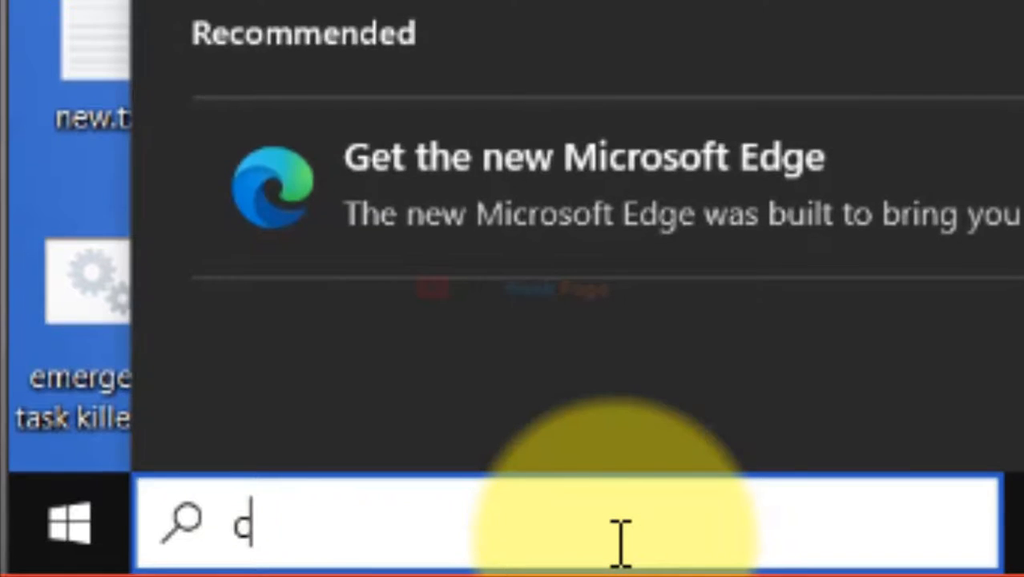
text(cmd)
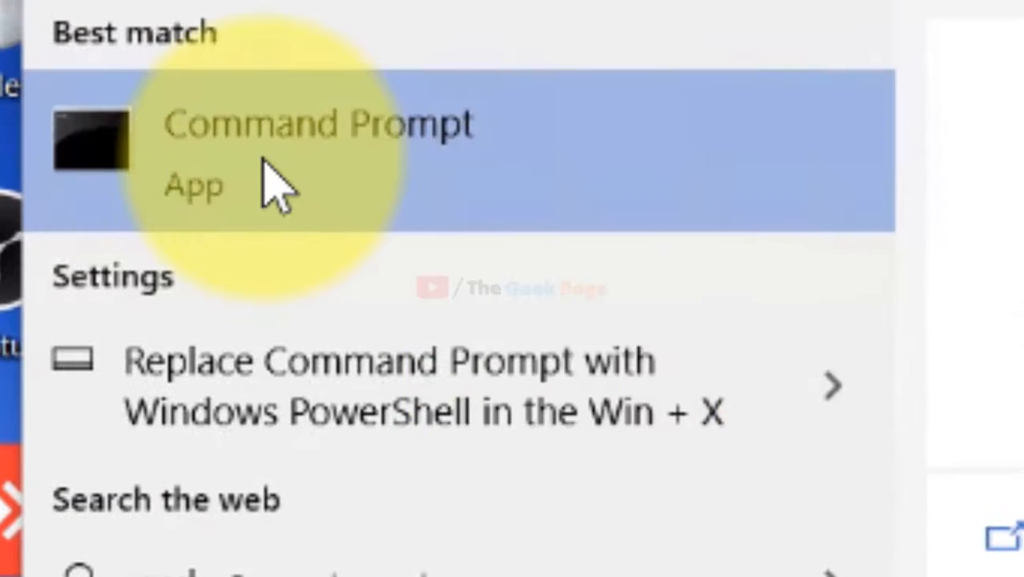
right_click(280, 144)
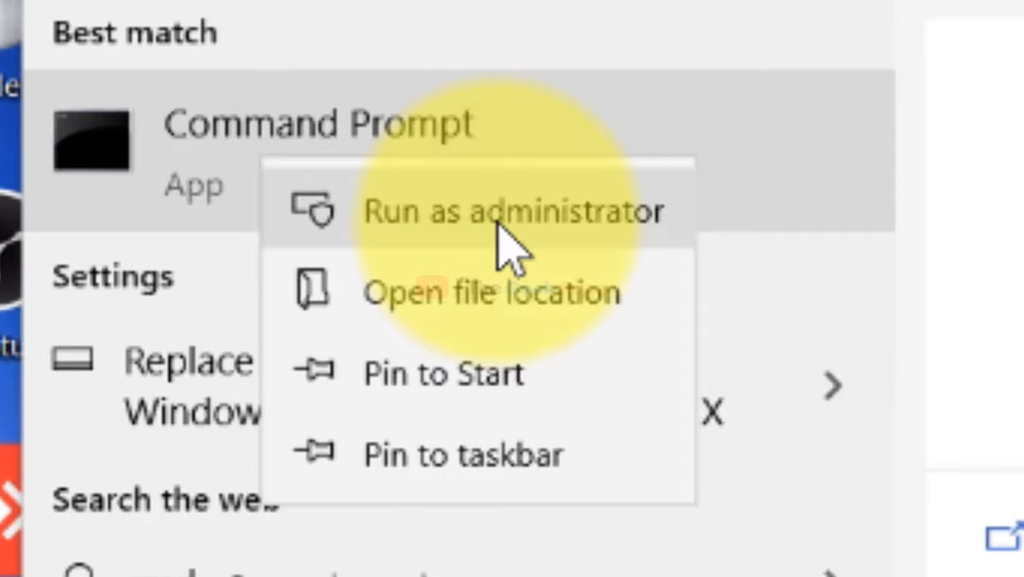
click(513, 211)
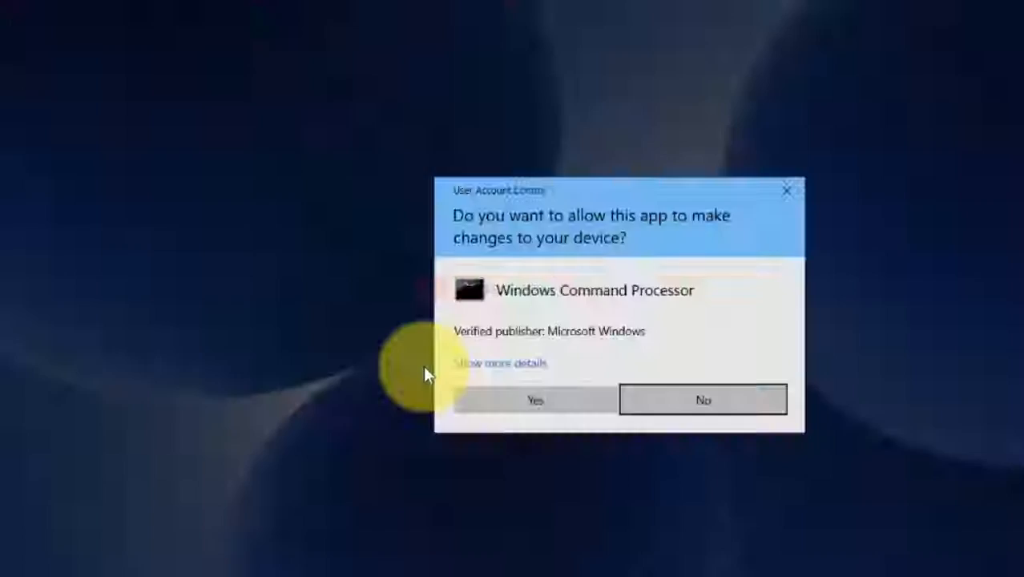
click(535, 400)
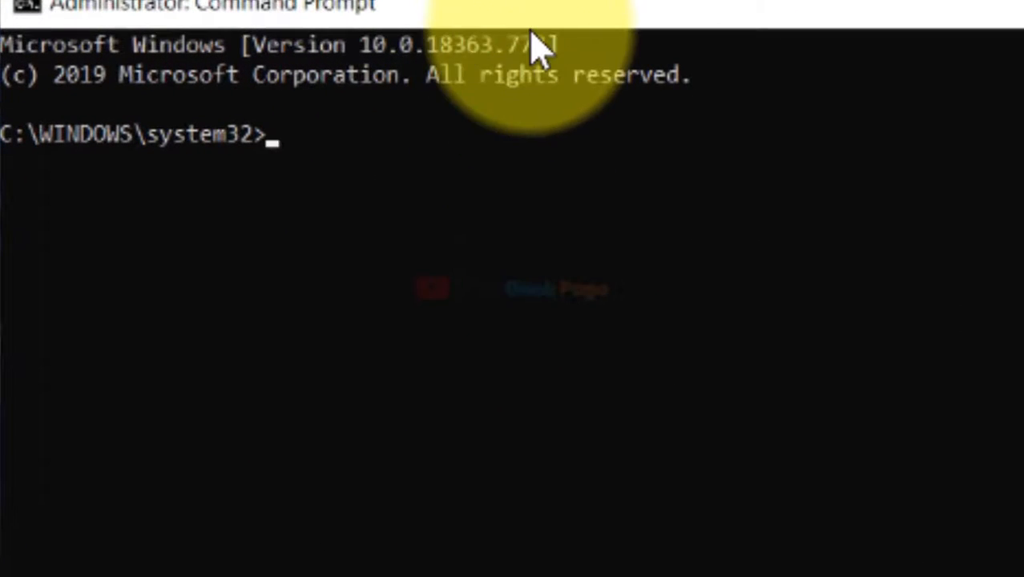
Enter the command msiexec /unregister at the elevated prompt
text(ms)
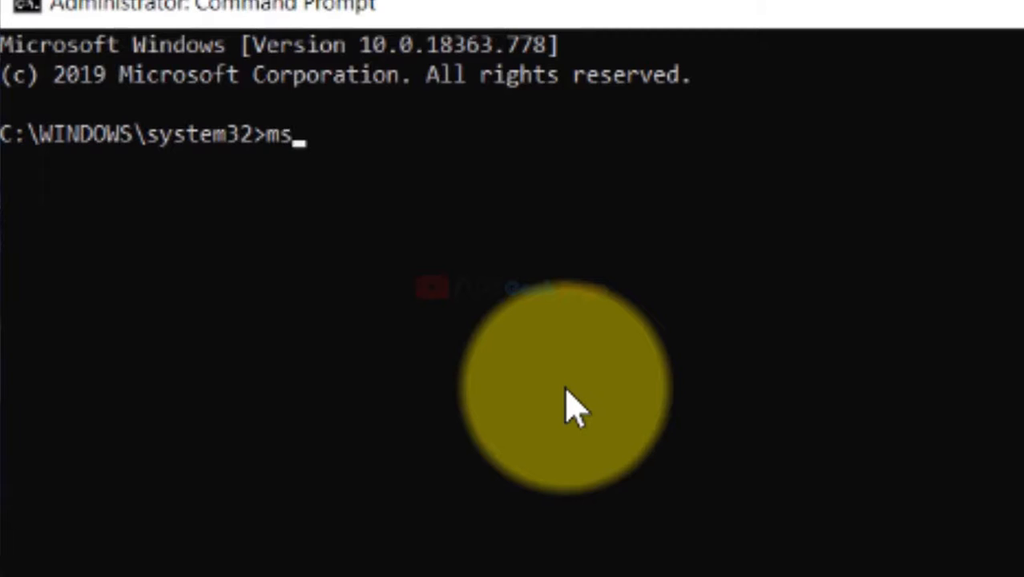
text(iexec /)
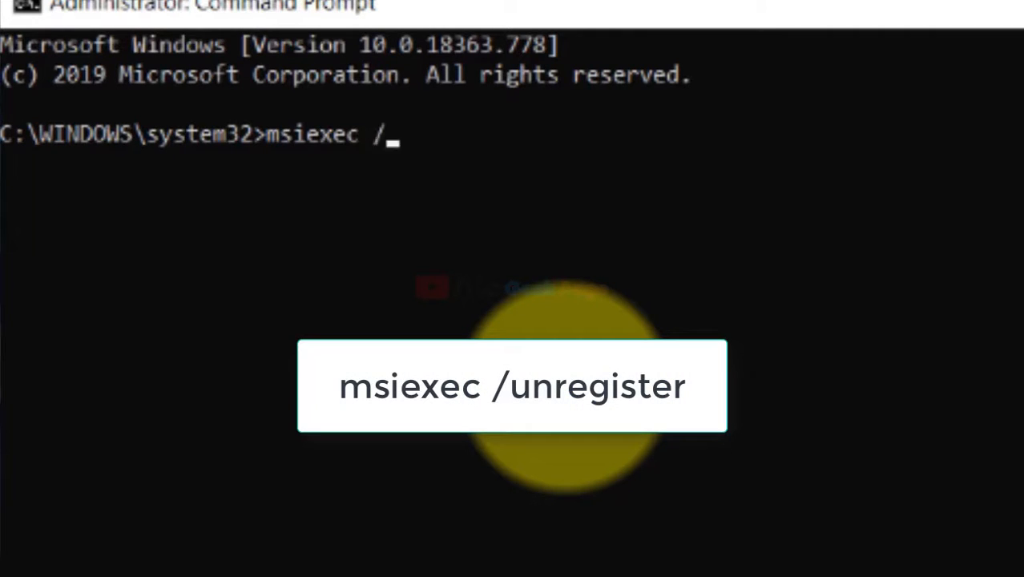
text(unr)
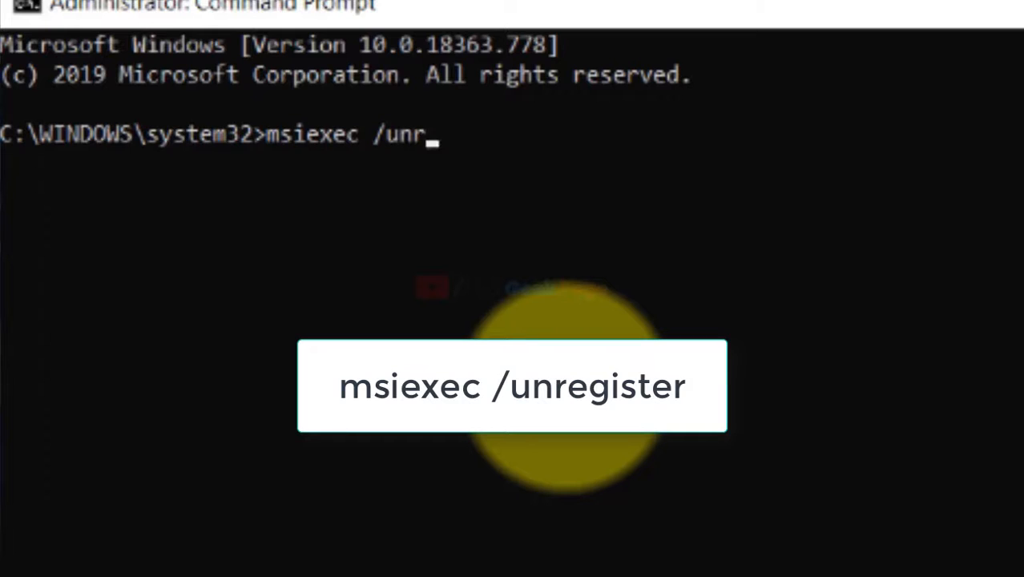
text(egister)
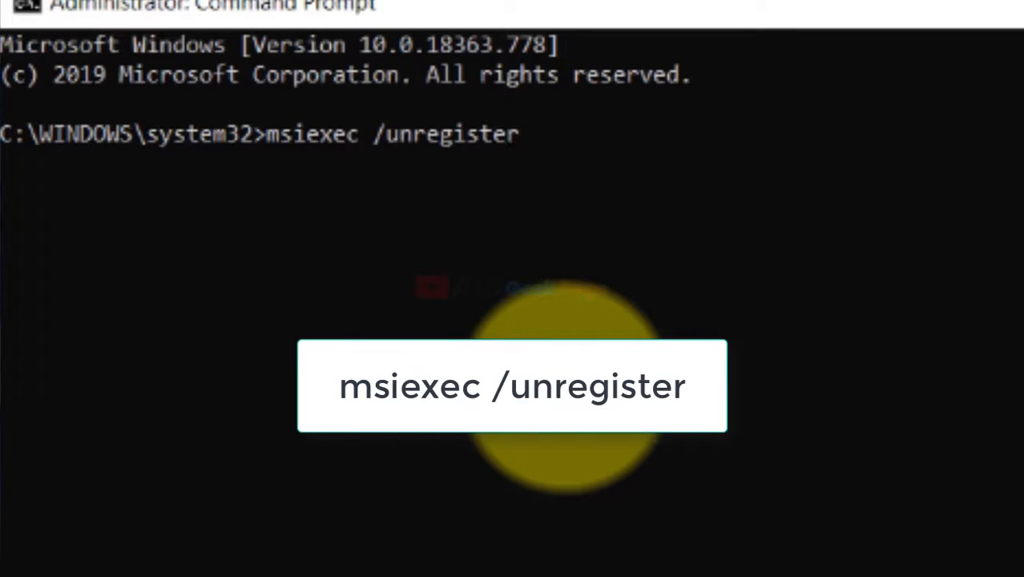
mouse_move(525, 189)
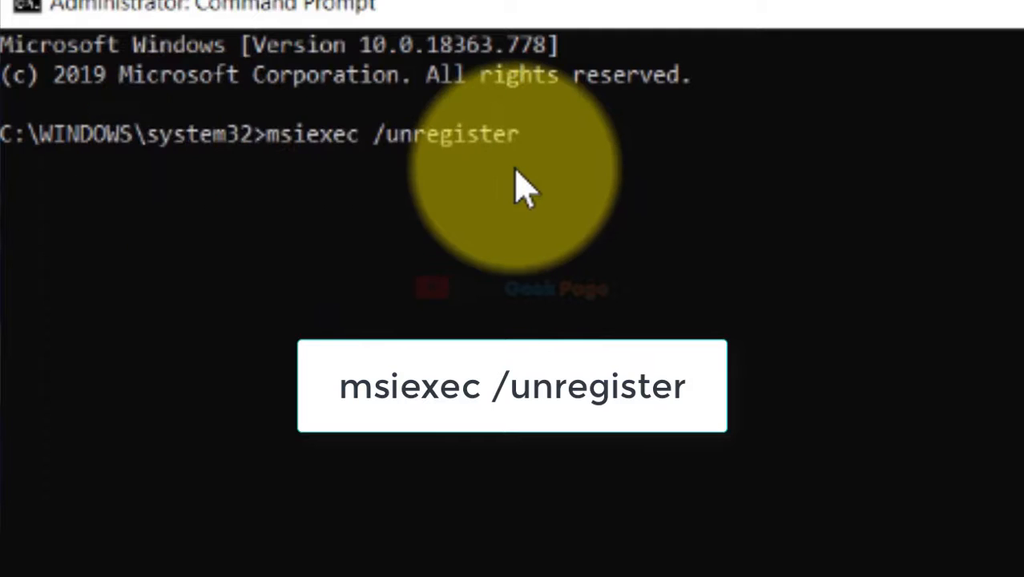
mouse_move(484, 216)
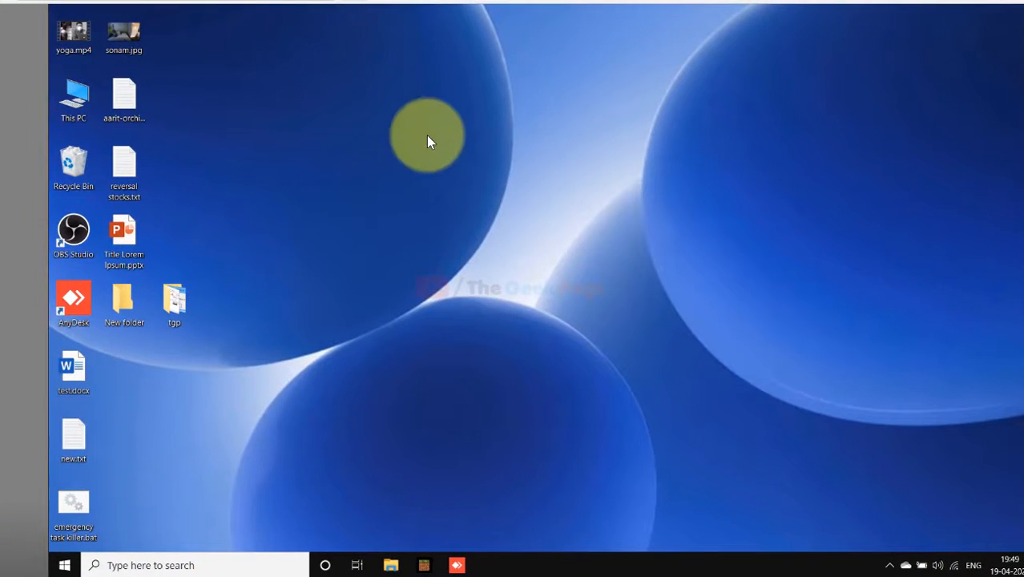
mouse_move(450, 157)
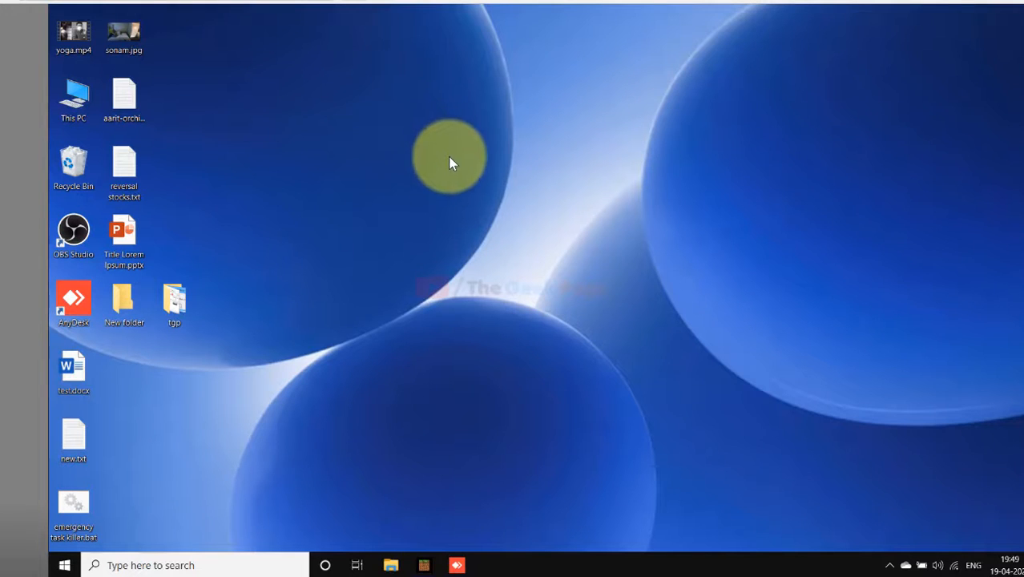
mouse_move(186, 495)
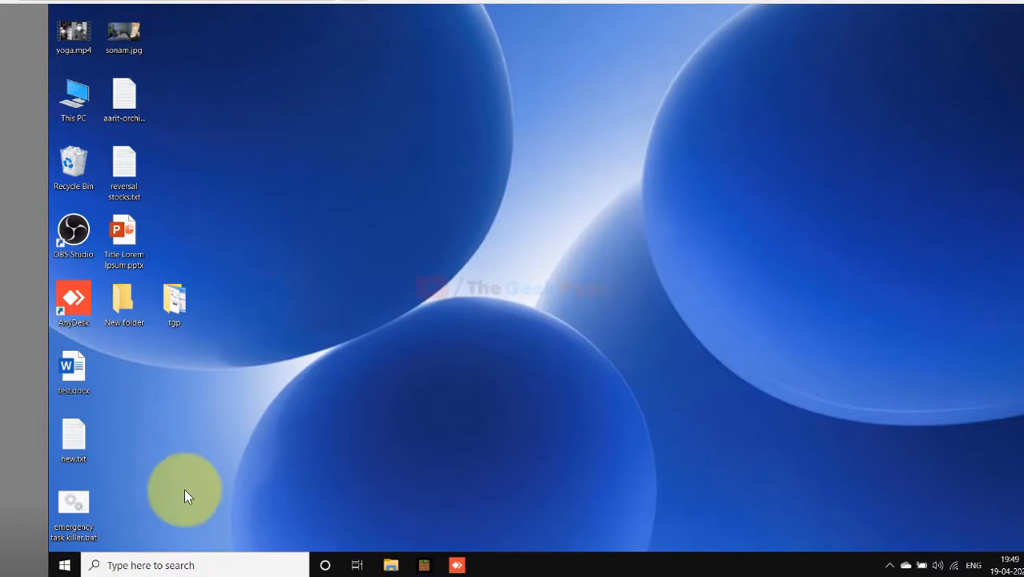
Run %temp% from the Win+R box to show the current user's Temp folder
key(win+r)
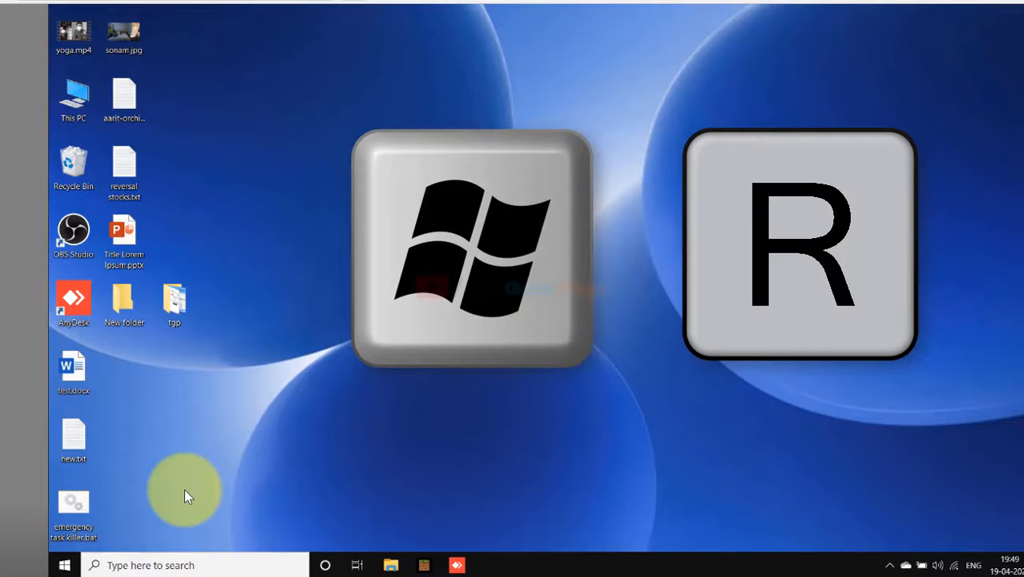
key(Win+r)
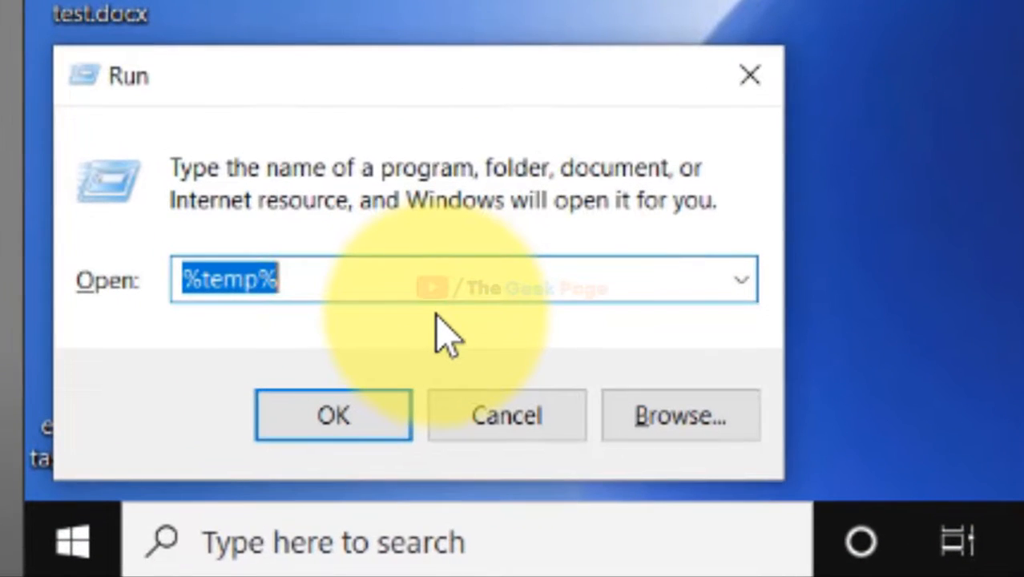
text(%)
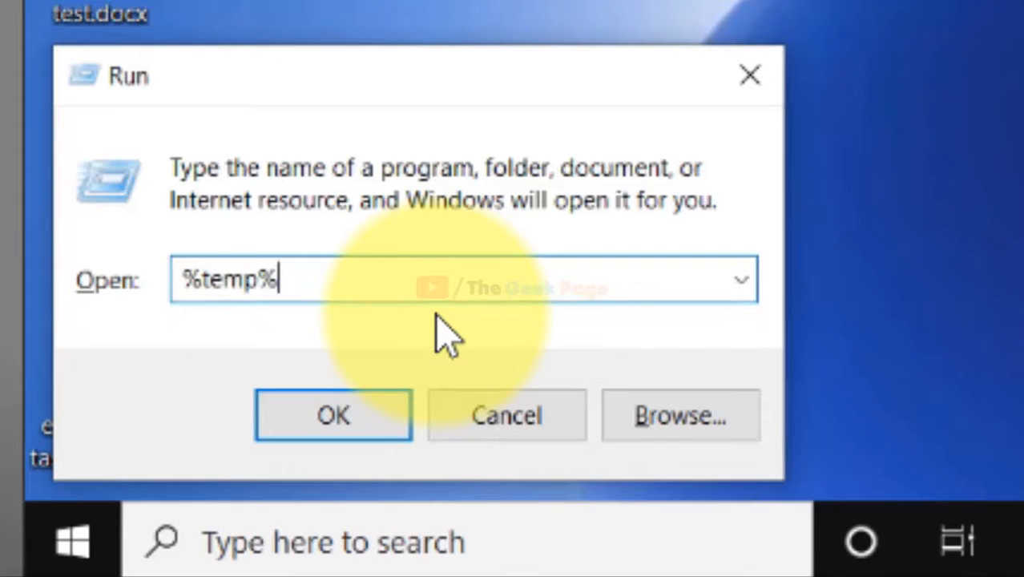
mouse_move(333, 452)
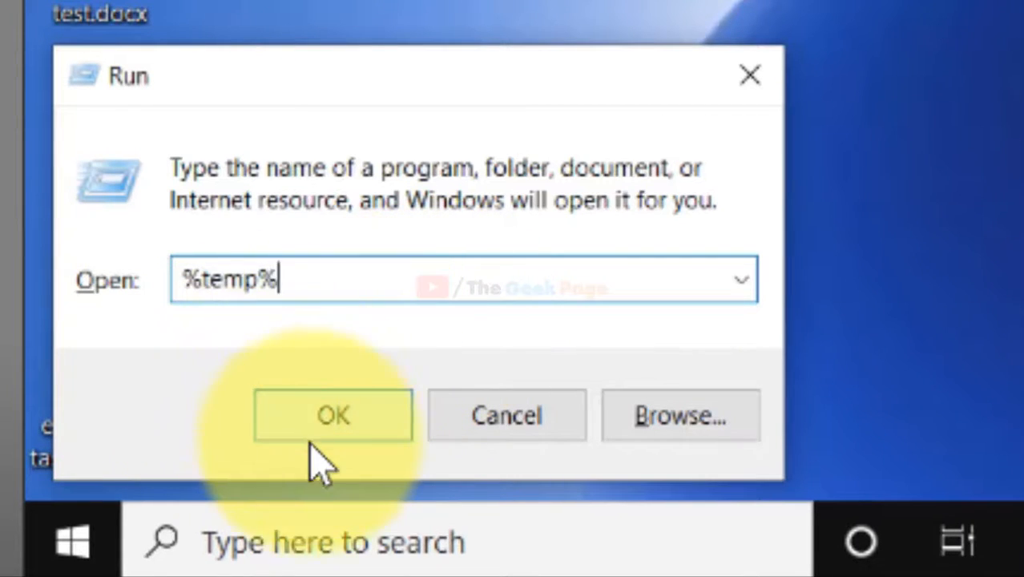
click(332, 414)
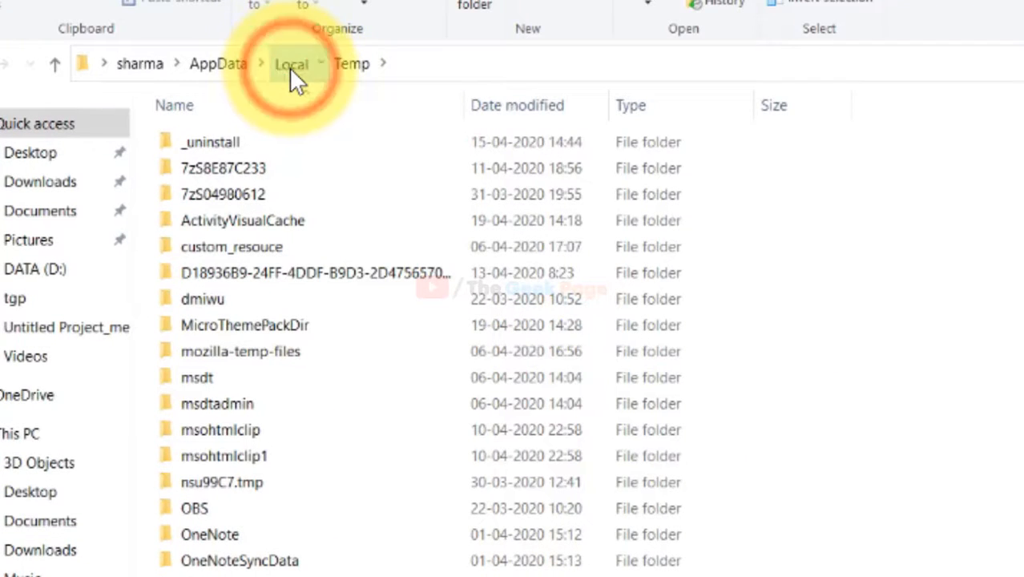
Move up to the AppData Local folder where Temp is listed
click(292, 65)
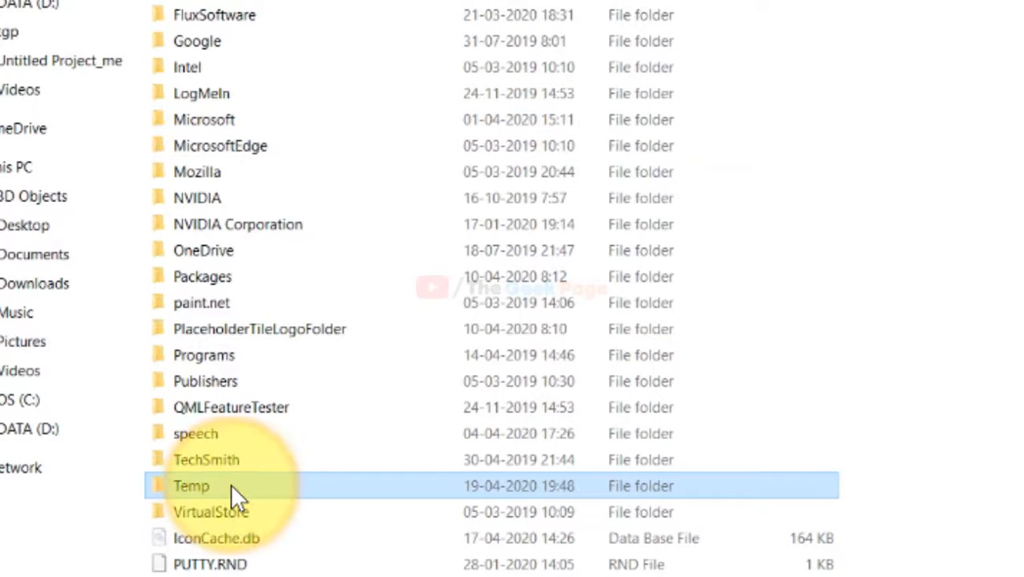
mouse_move(192, 496)
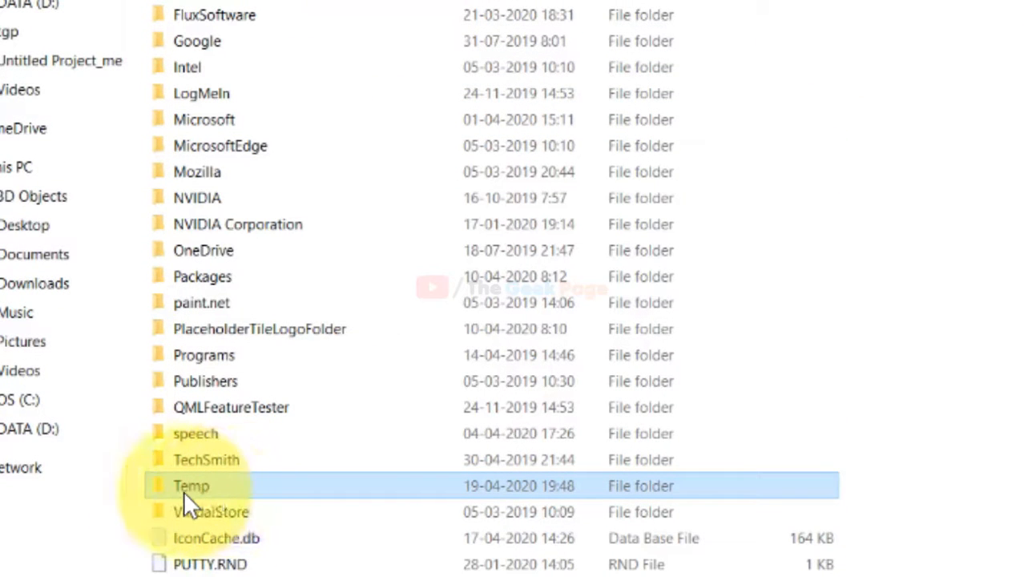
Reach the Add users dialog from the Temp folder's Security properties via Edit
right_click(191, 486)
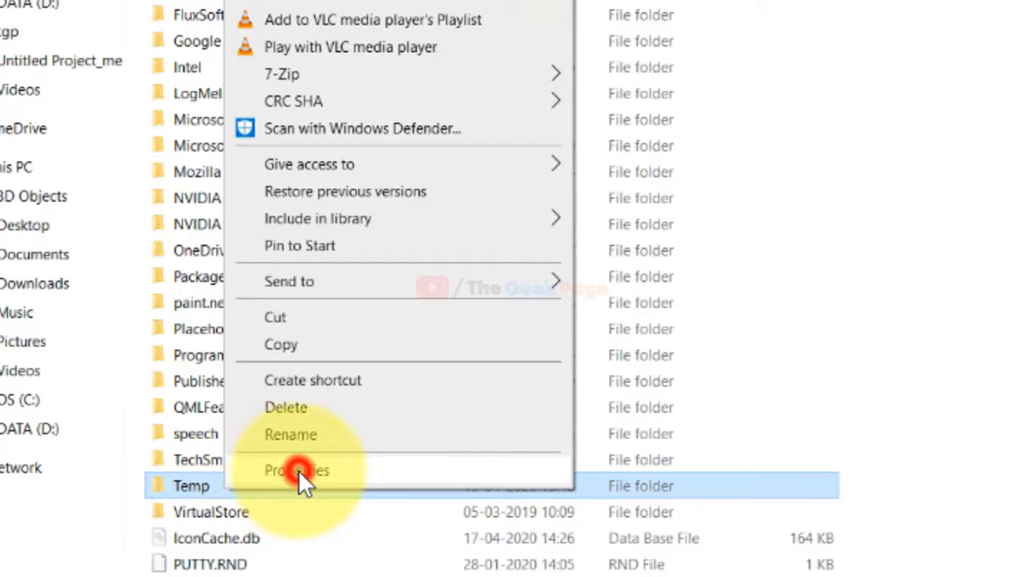
click(297, 471)
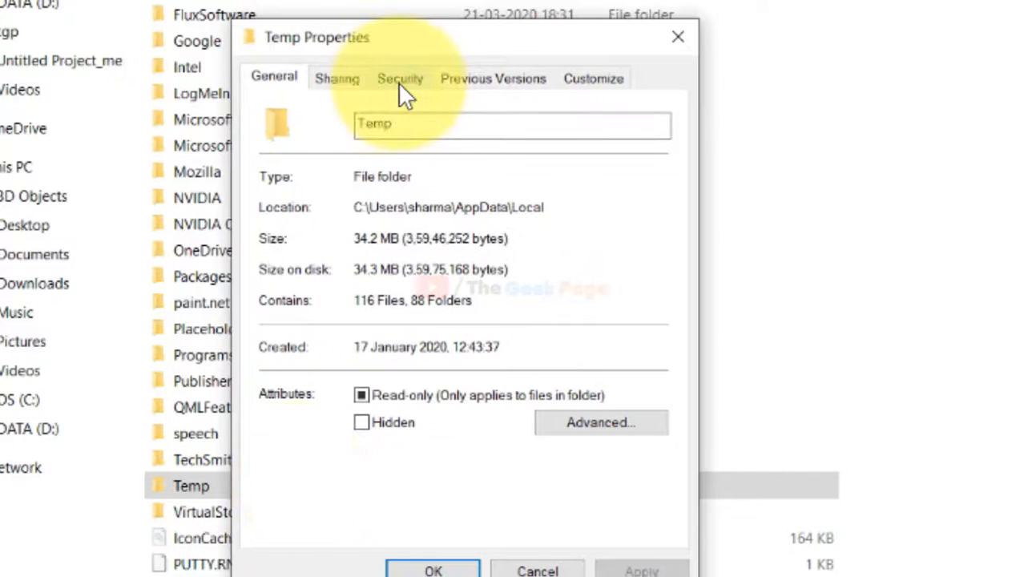
click(398, 77)
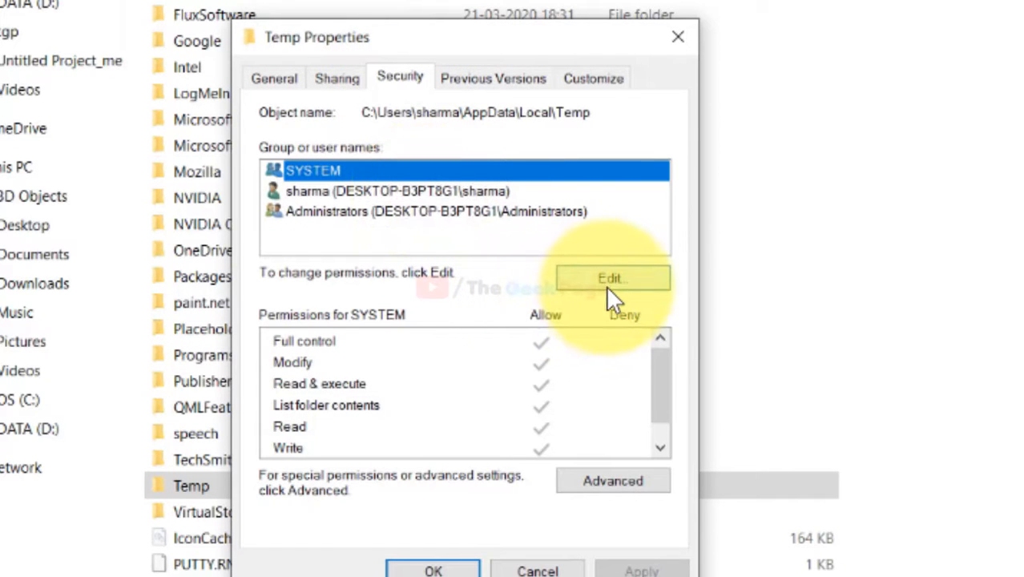
click(612, 278)
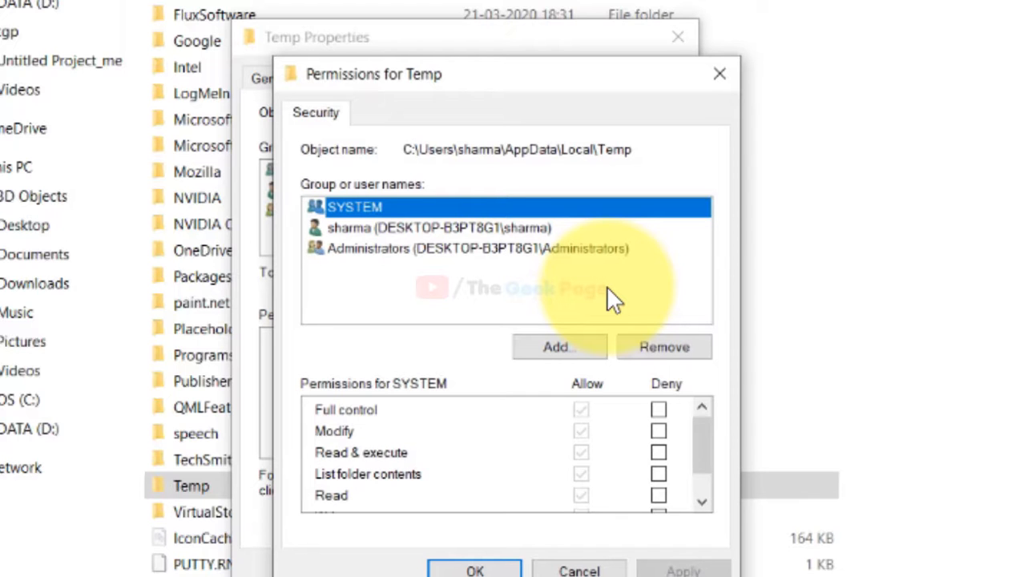
click(558, 346)
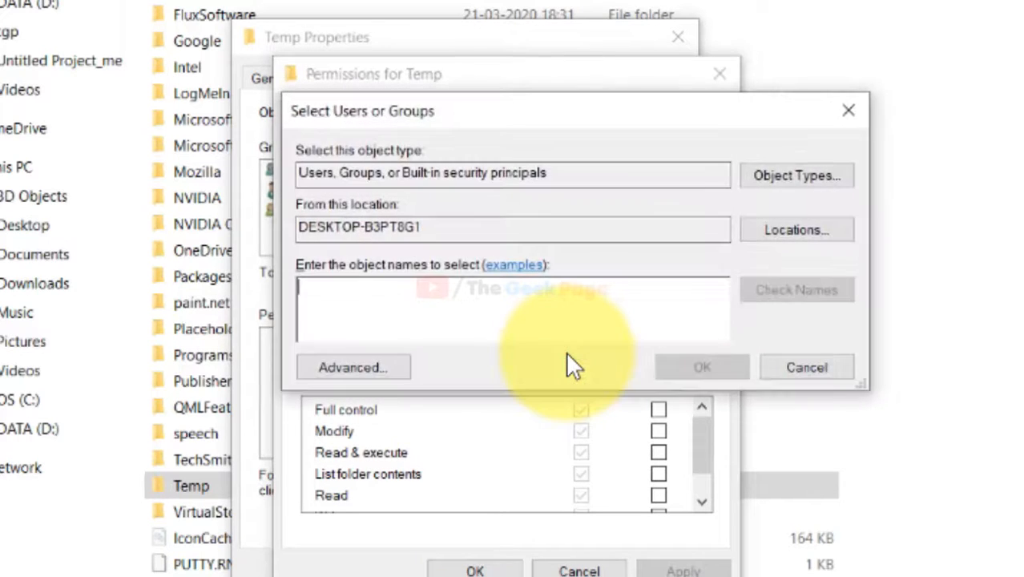
mouse_move(472, 368)
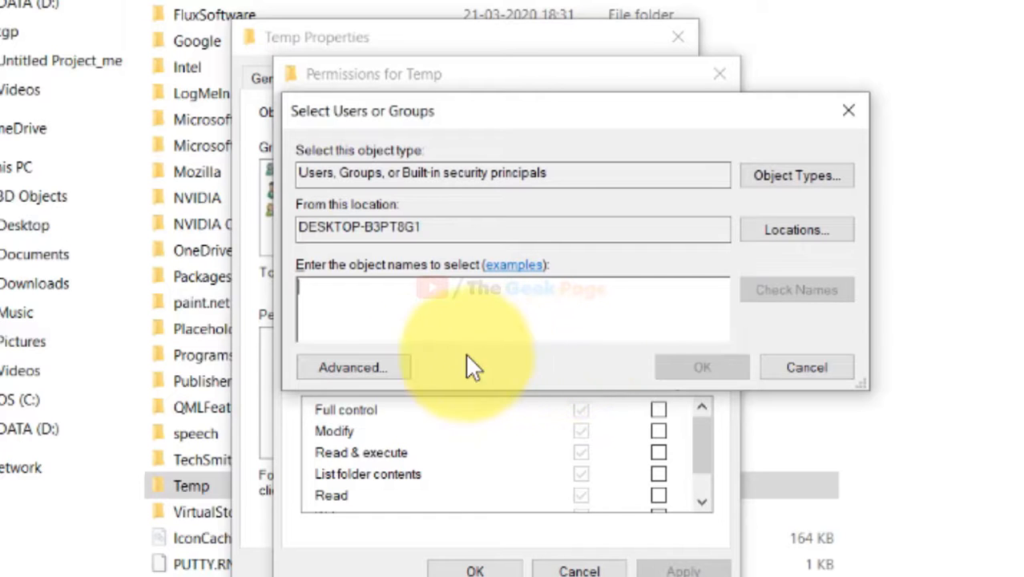
Use Advanced > Find Now to select all local users and groups and confirm them
click(352, 367)
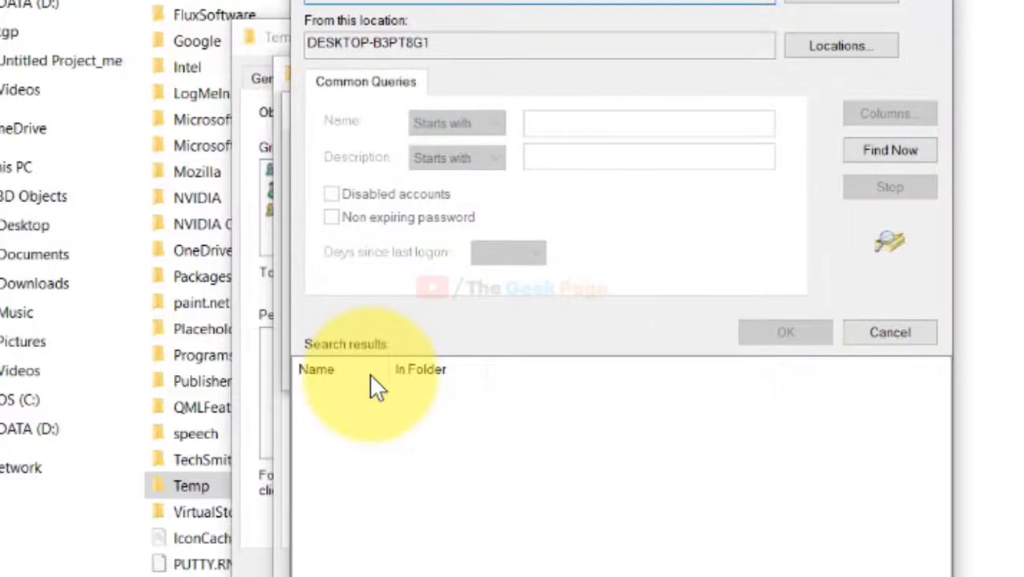
mouse_move(889, 151)
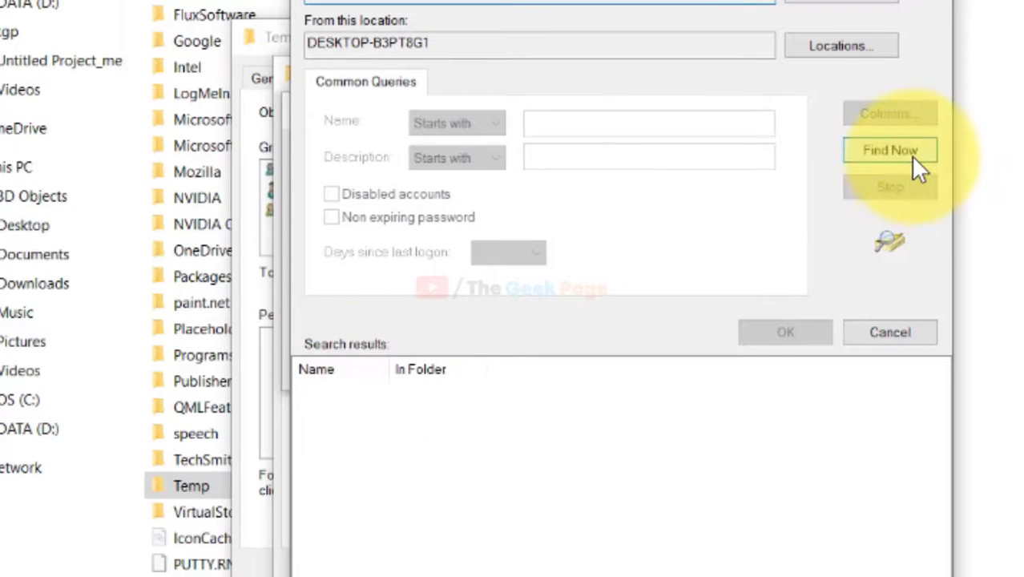
click(887, 151)
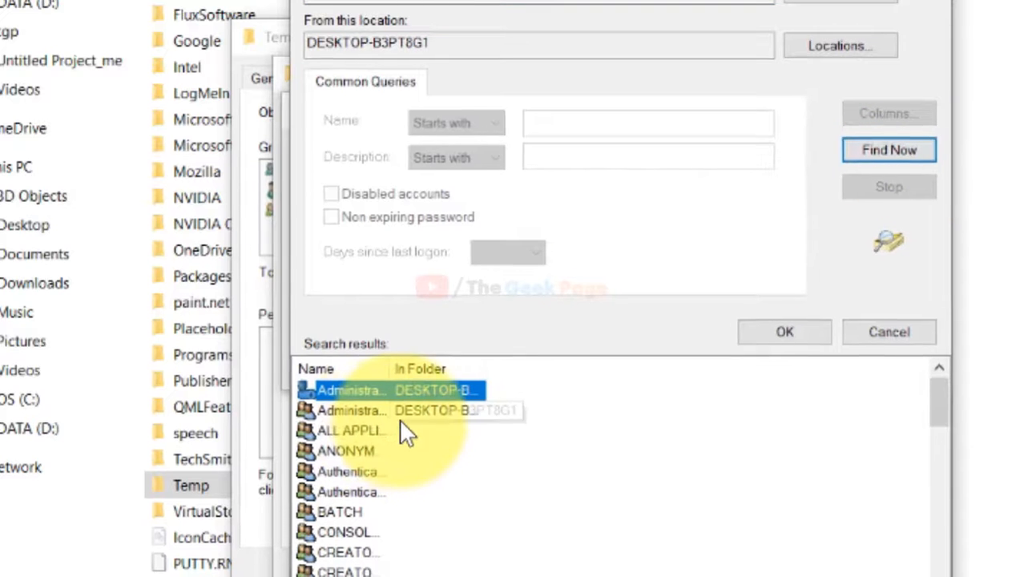
click(313, 400)
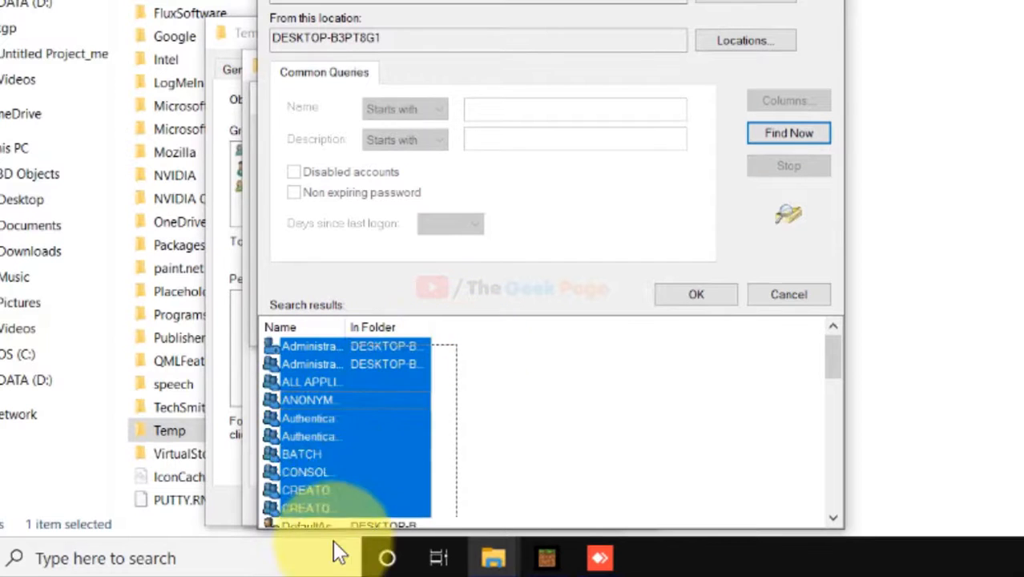
scroll(down, 3)
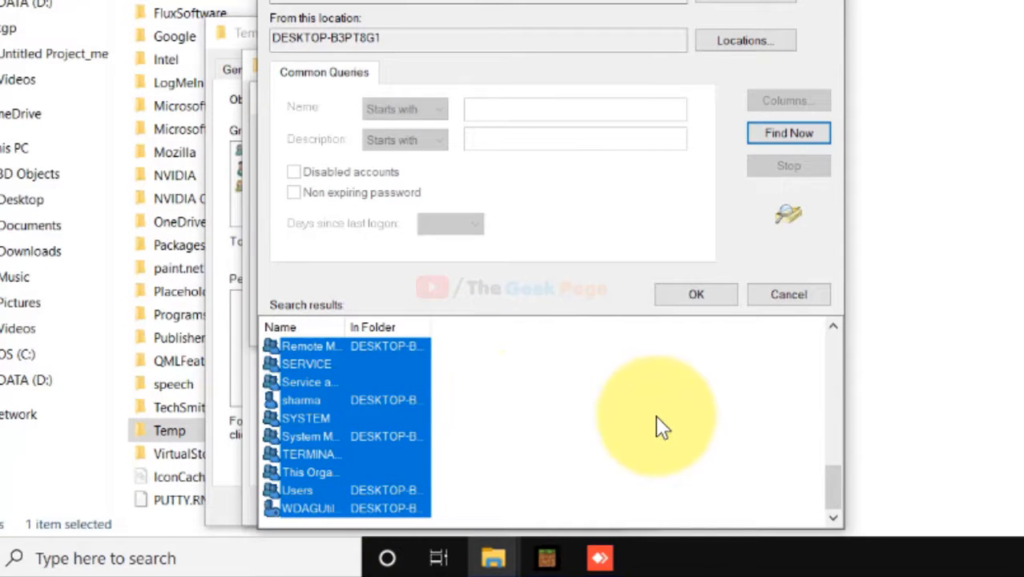
click(695, 294)
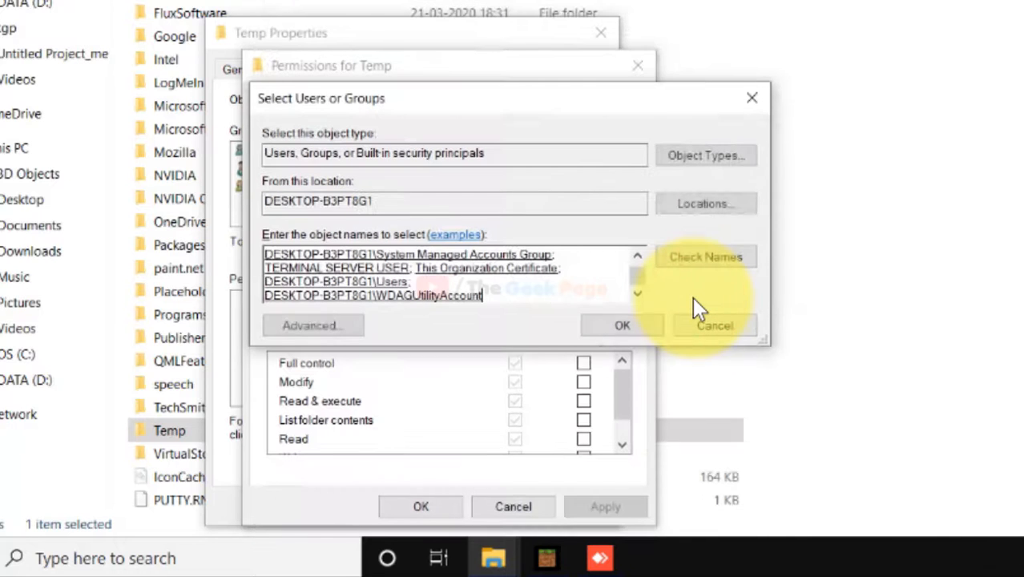
click(623, 325)
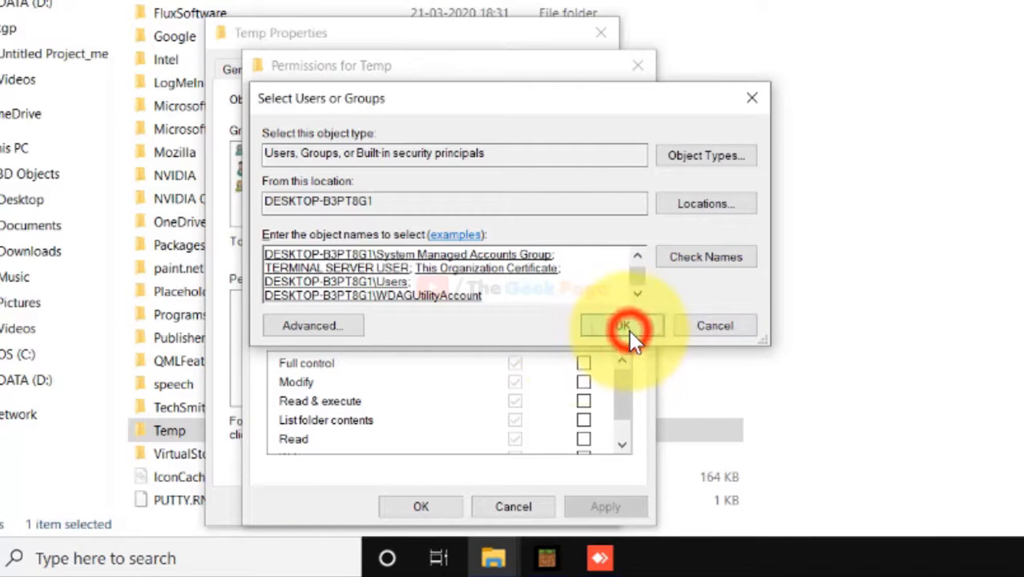
click(623, 325)
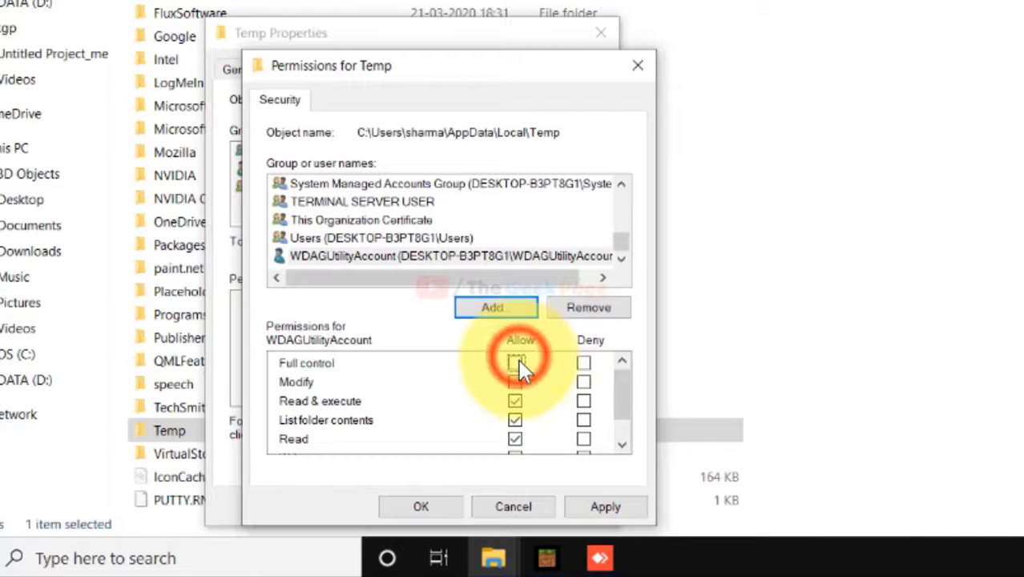
Allow WDAGUtilityAccount full control of the Temp folder
click(516, 362)
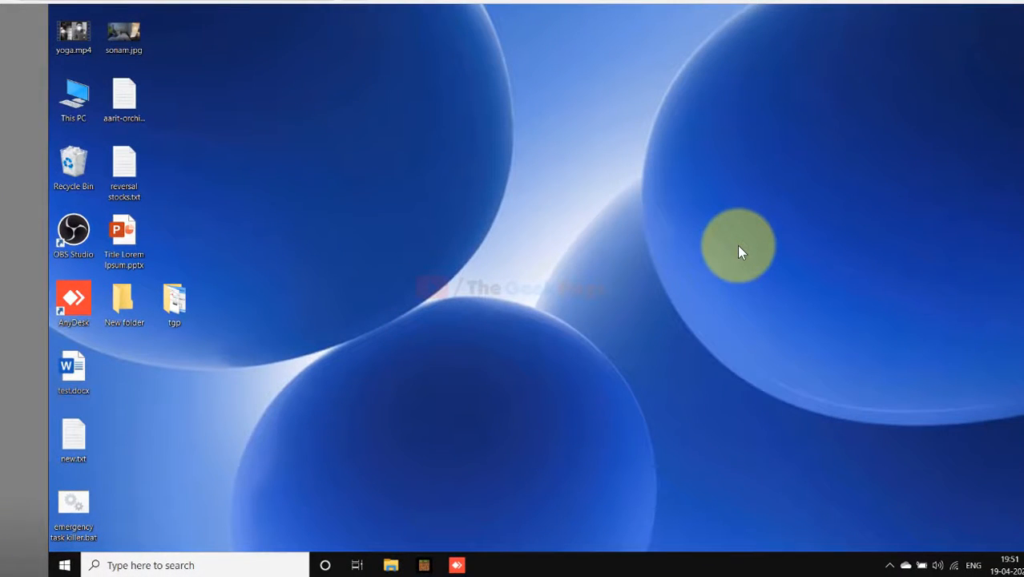
mouse_move(408, 439)
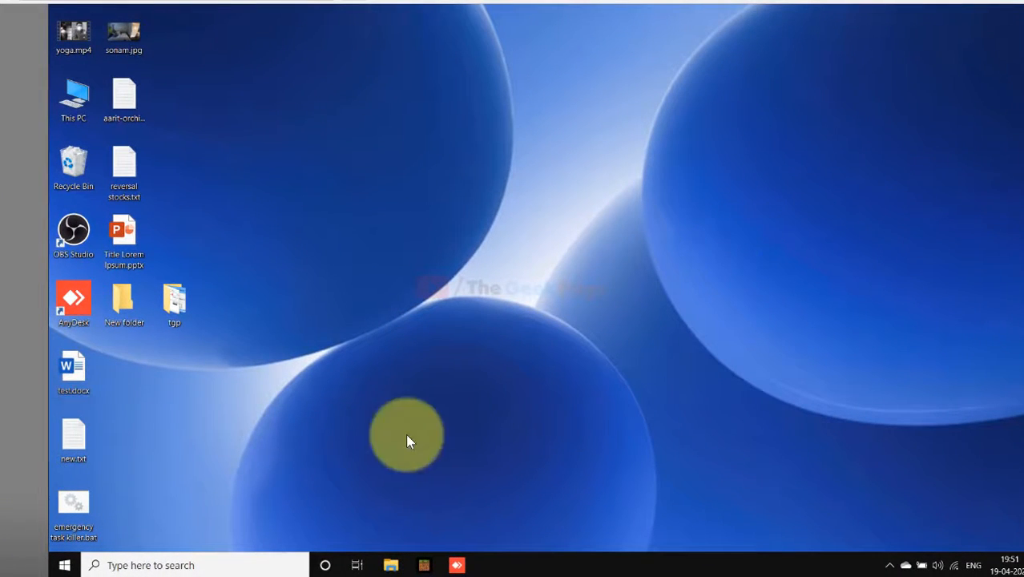
Search %programdata% and bring up the ProgramData folder in File Explorer
click(192, 564)
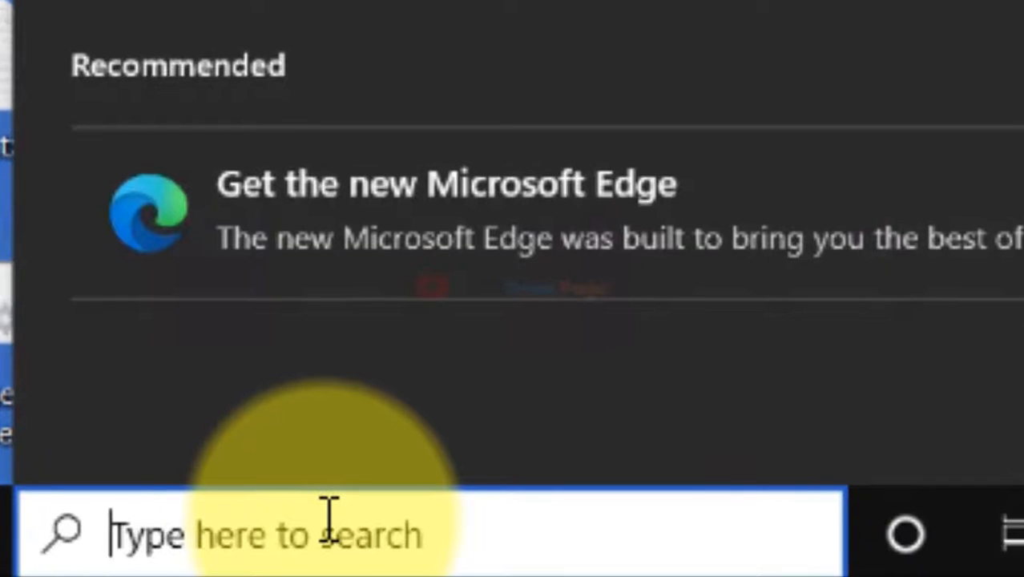
text(%programdata%)
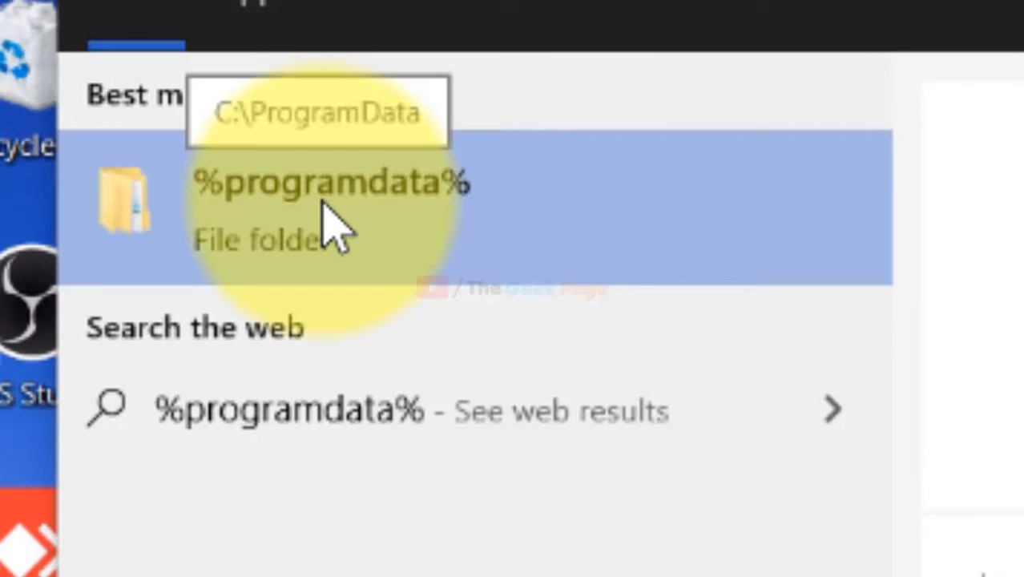
click(328, 205)
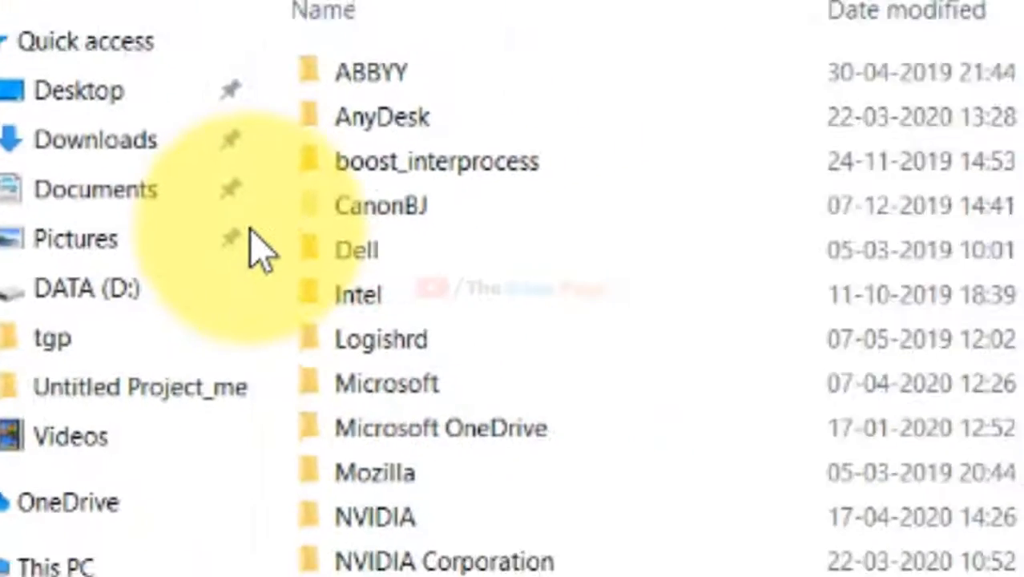
Enter the Microsoft folder inside ProgramData and act on an item there
click(353, 250)
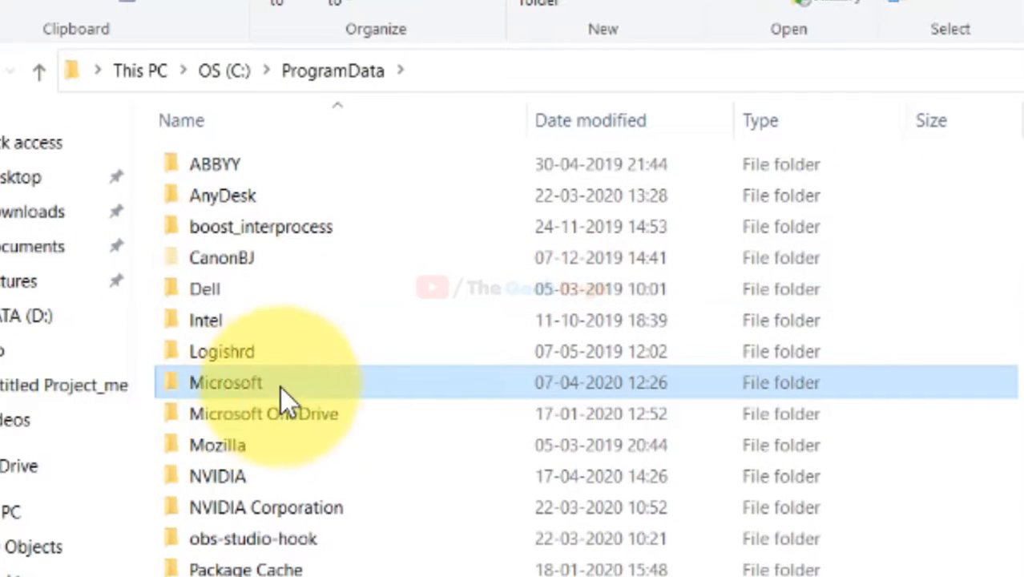
double_click(224, 381)
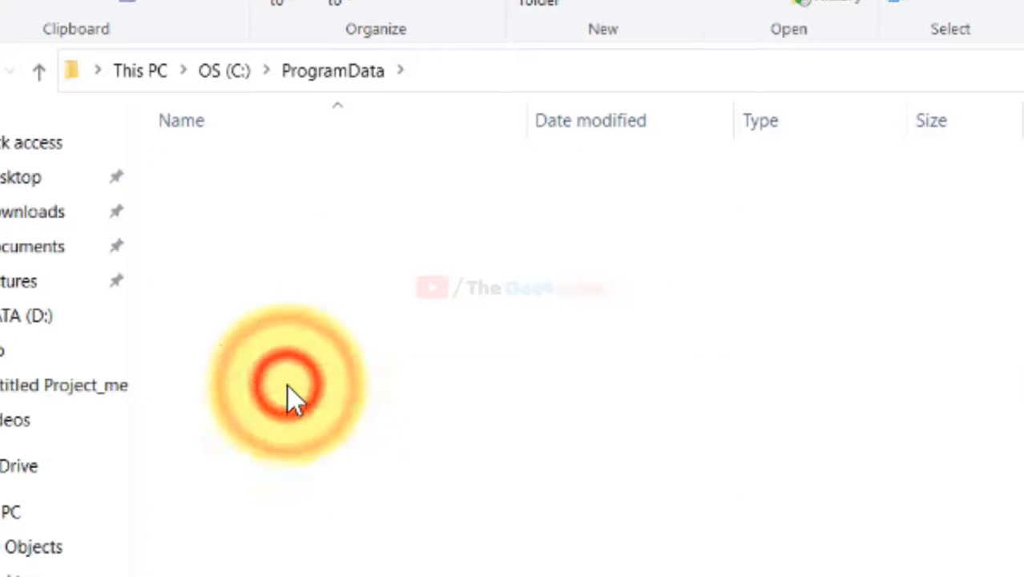
click(289, 383)
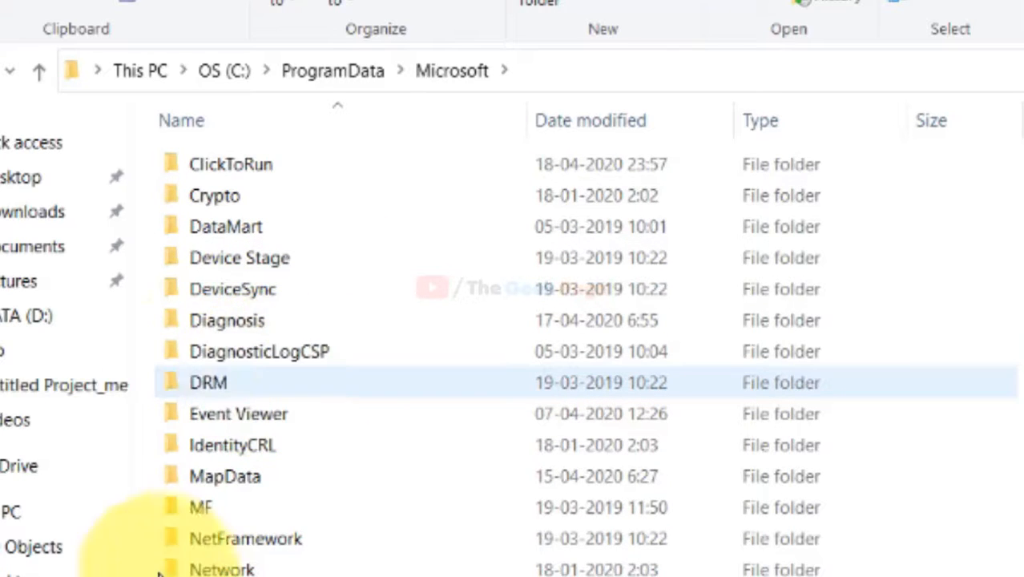
right_click(204, 327)
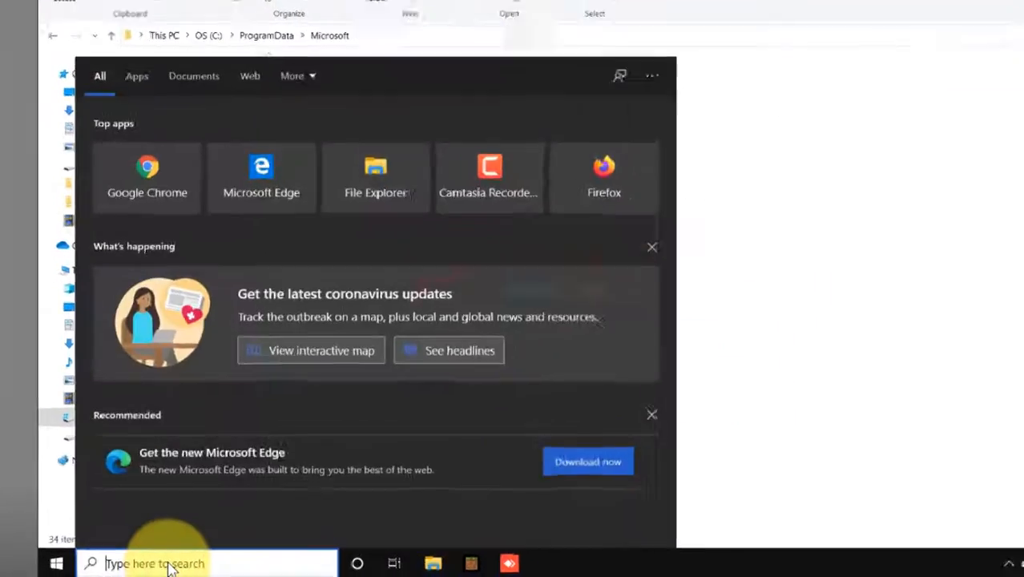
Search %appdata% and bring up the AppData Roaming folder in File Explorer
text(%ap)
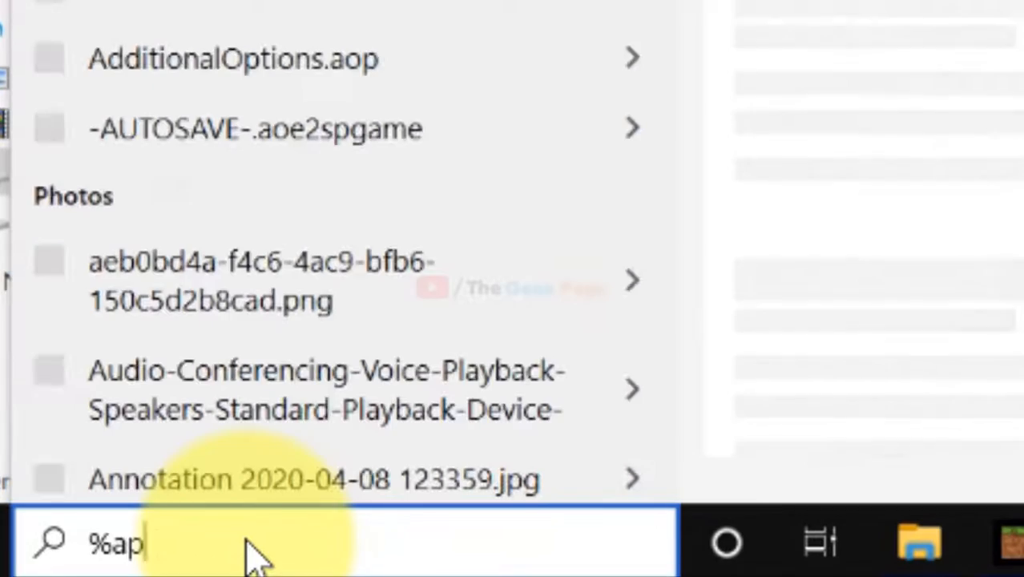
text(pdata%)
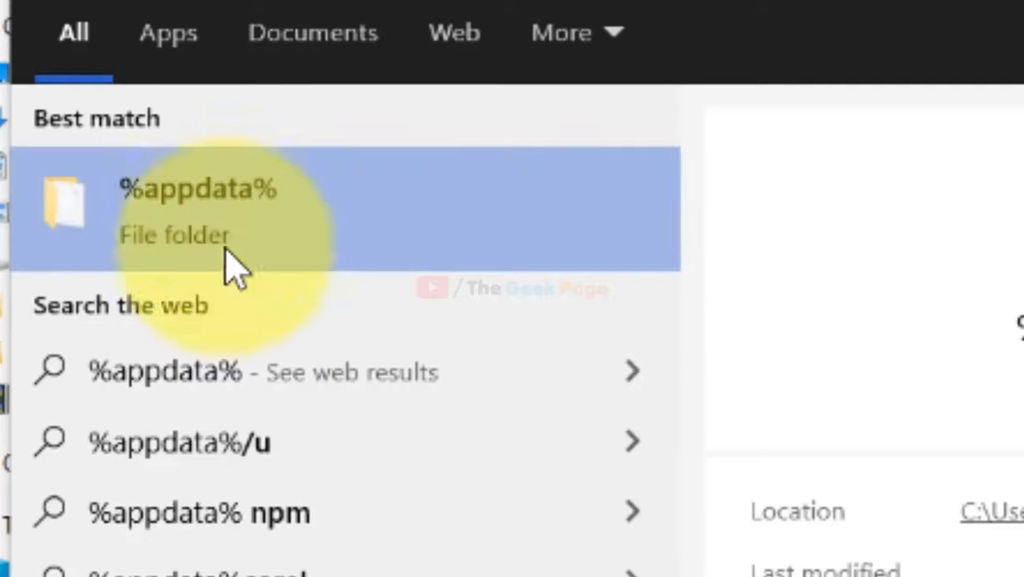
click(224, 208)
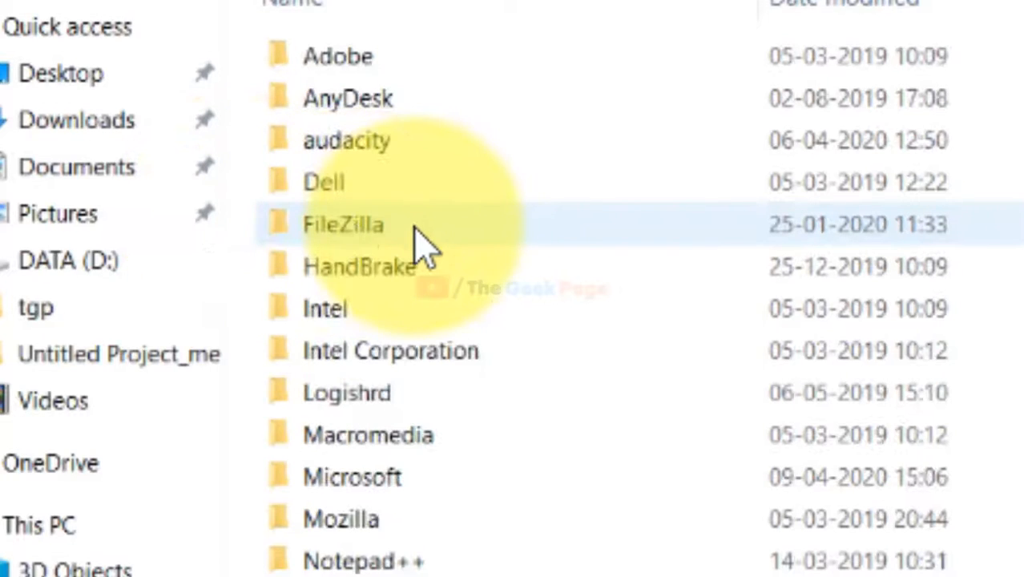
mouse_move(393, 264)
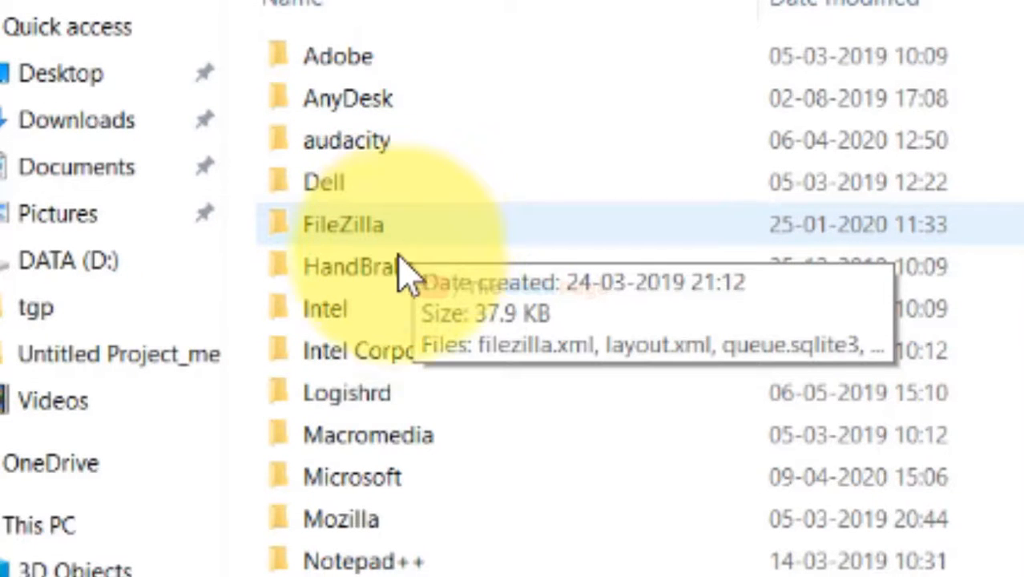
Enter the Microsoft folder under AppData Roaming and bring up the Office folder's context menu
click(321, 416)
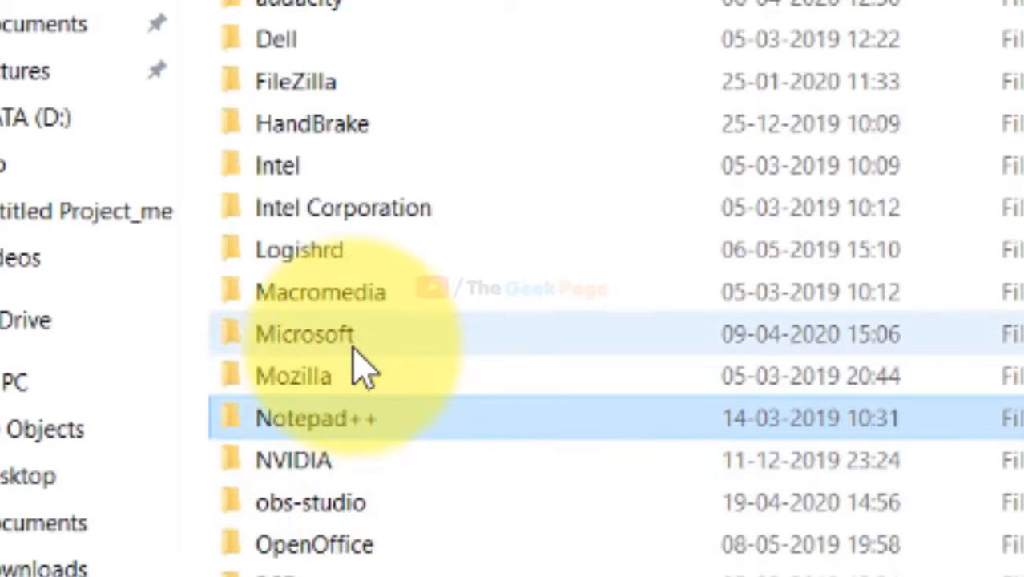
mouse_move(408, 368)
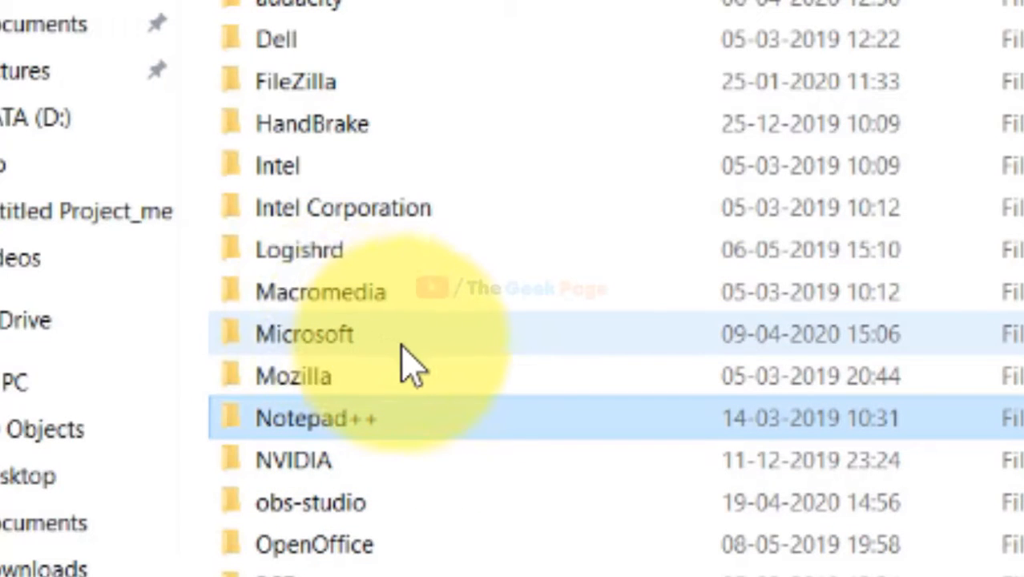
click(304, 335)
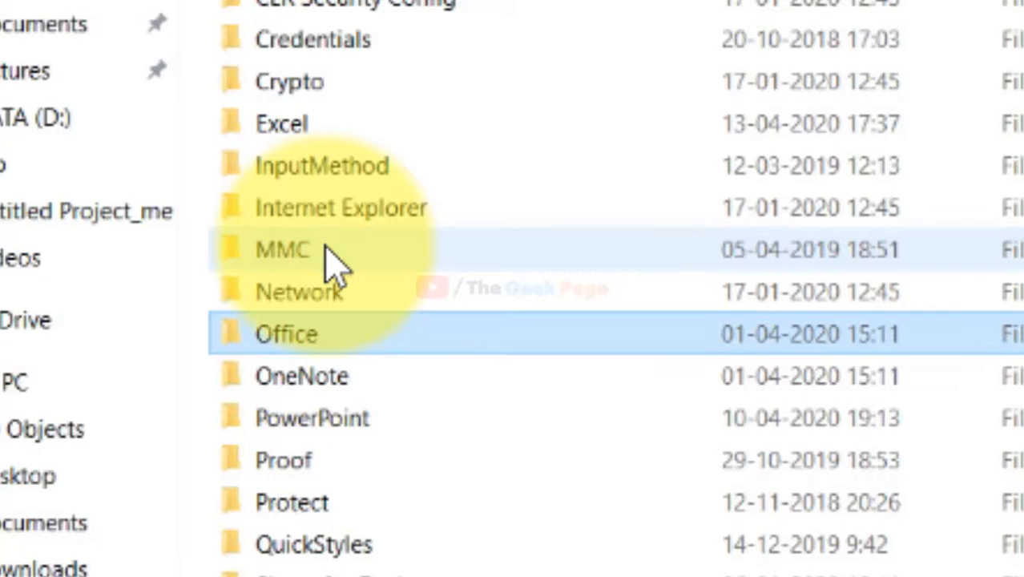
mouse_move(336, 352)
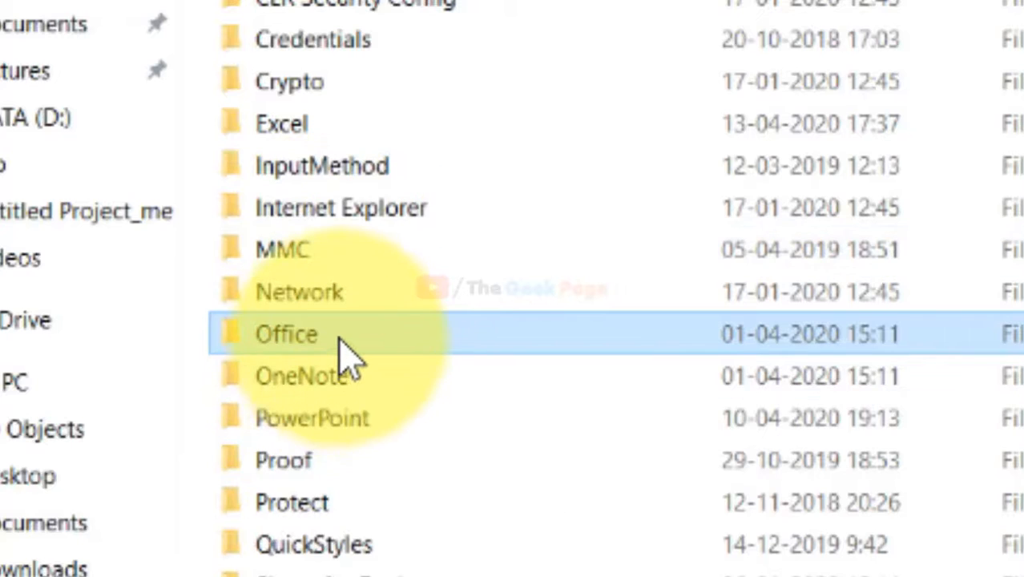
right_click(285, 335)
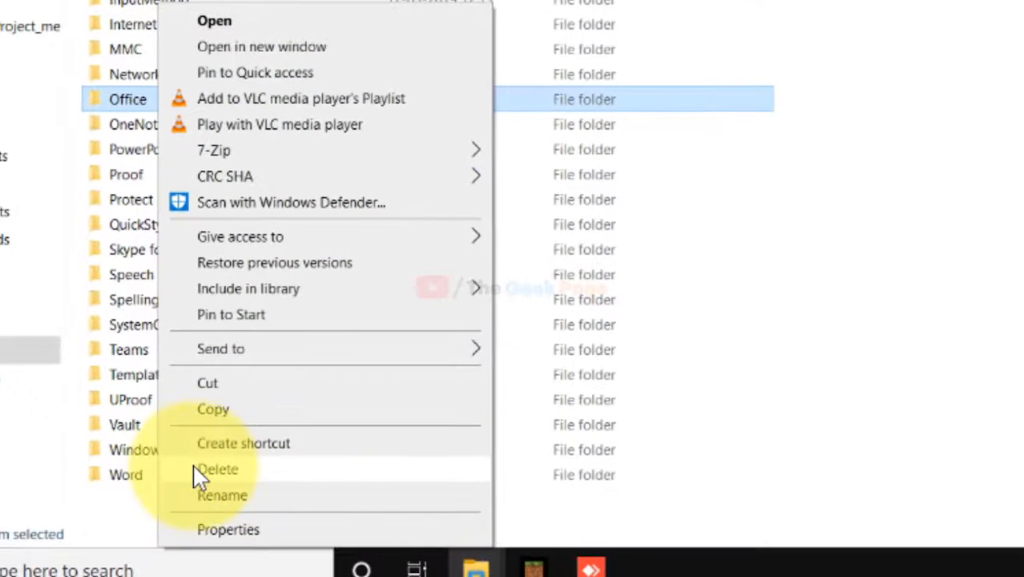